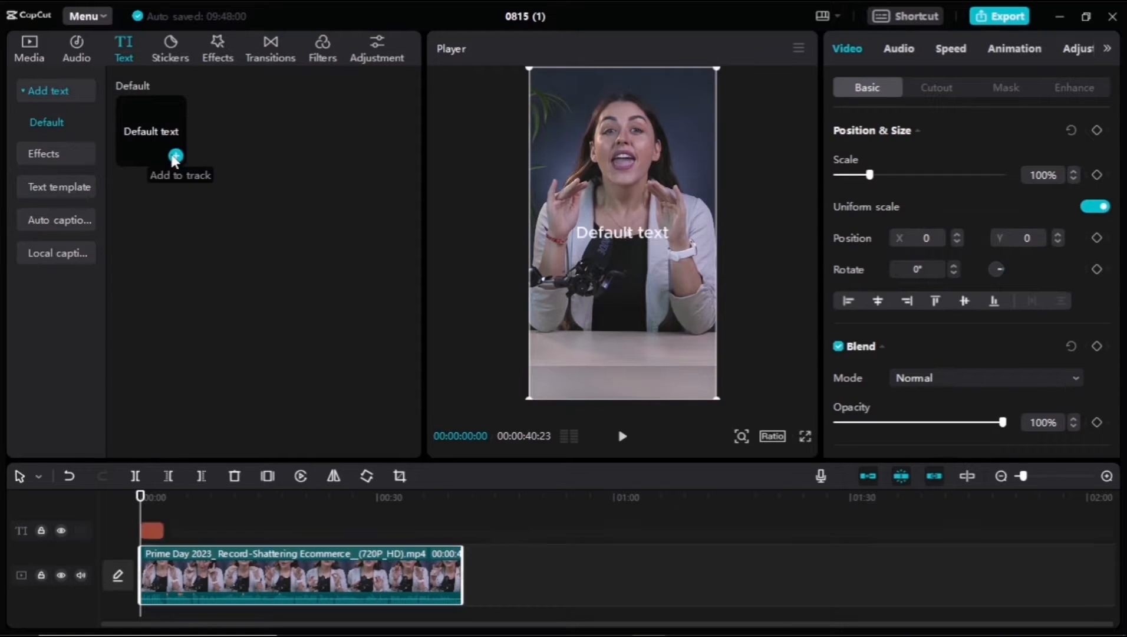
# - Add a default text layer over the video and reword it to 'skillsage studio'
pyautogui.click(175, 157)
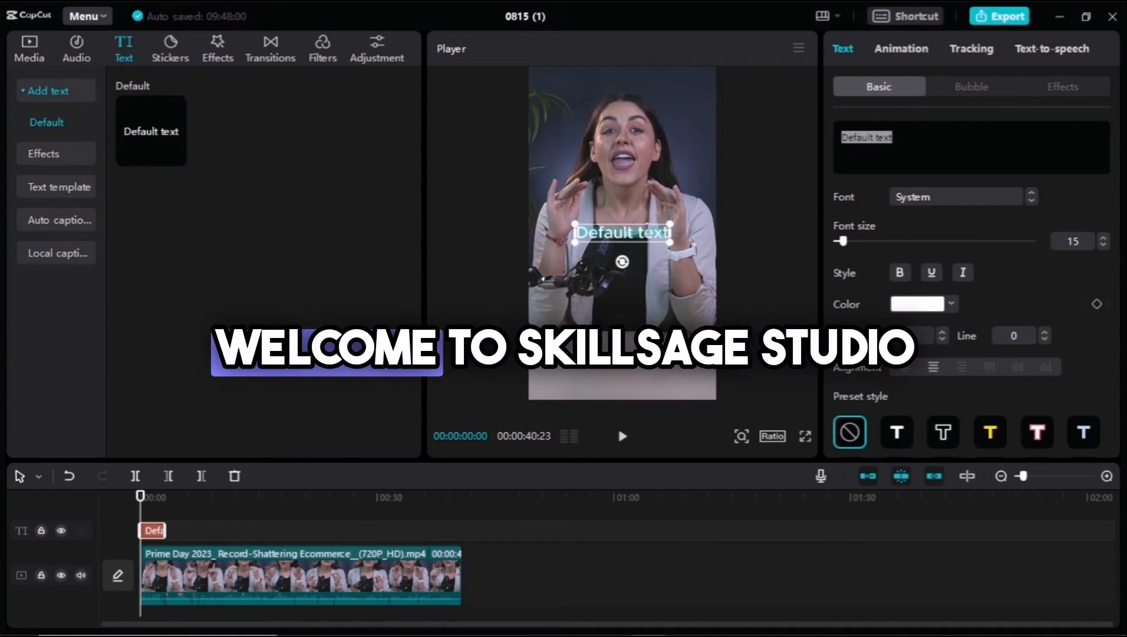
pyautogui.write('h')
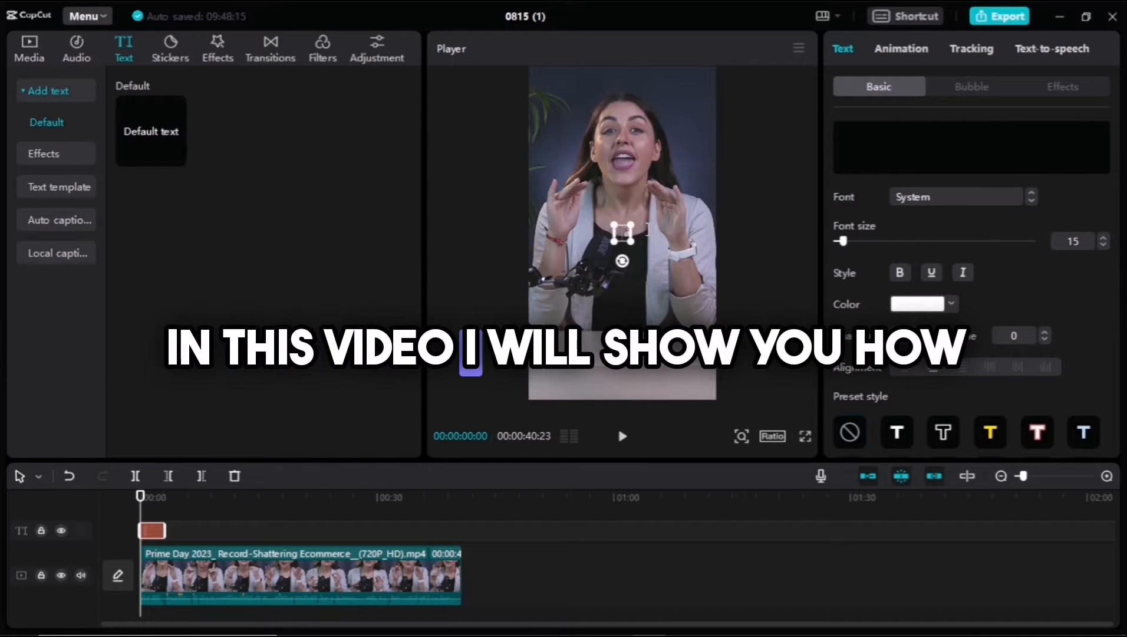
pyautogui.write('skillsage')
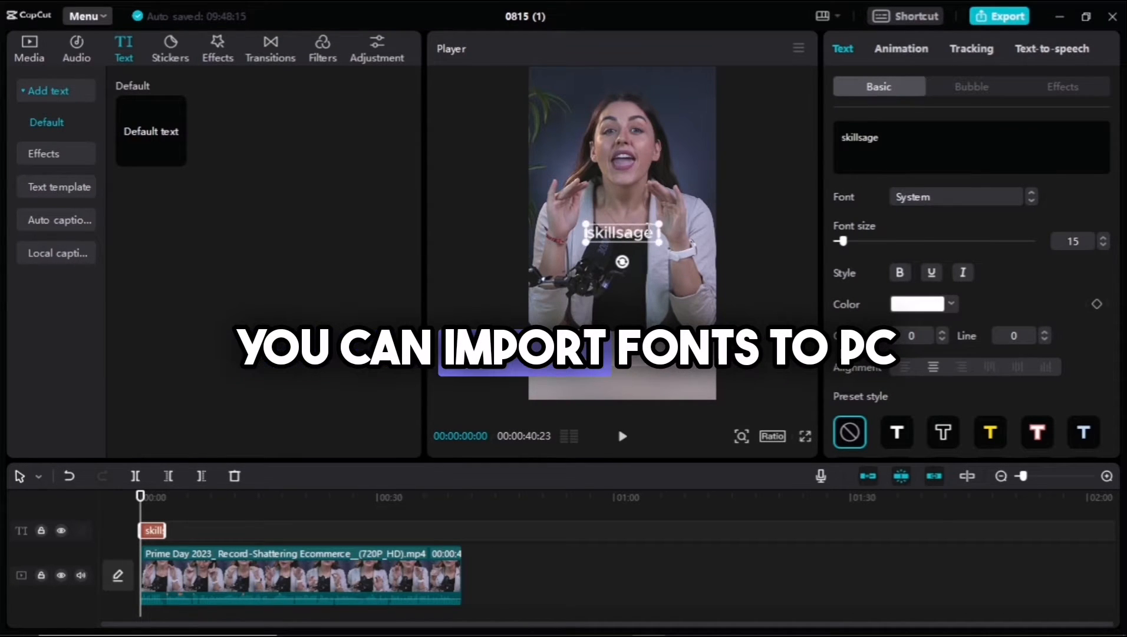
pyautogui.write('studio')
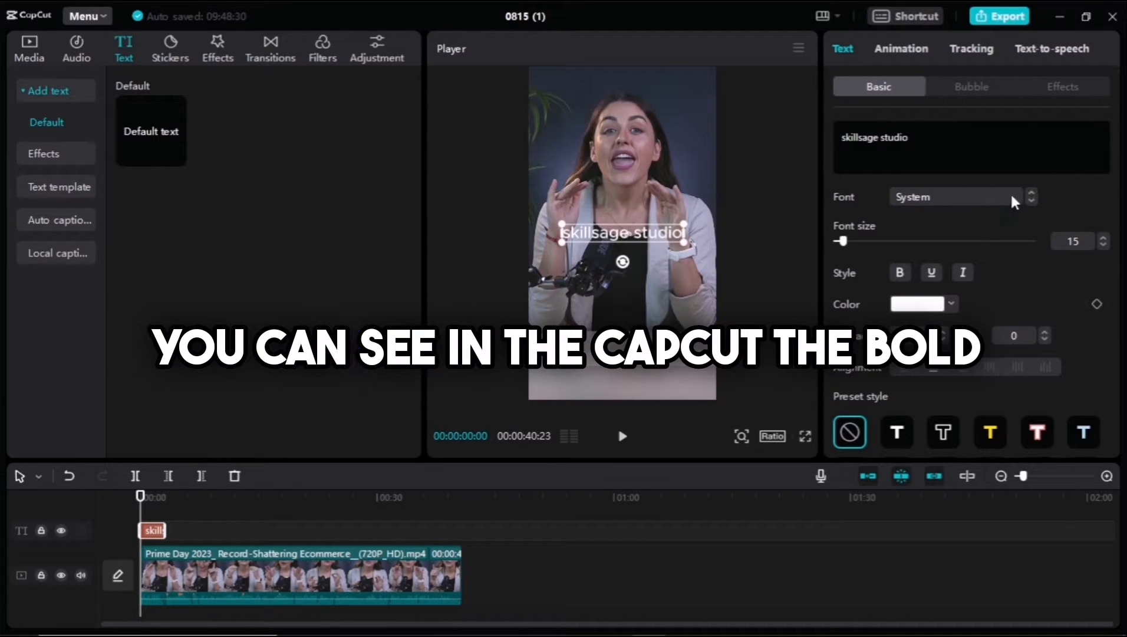
pyautogui.click(955, 196)
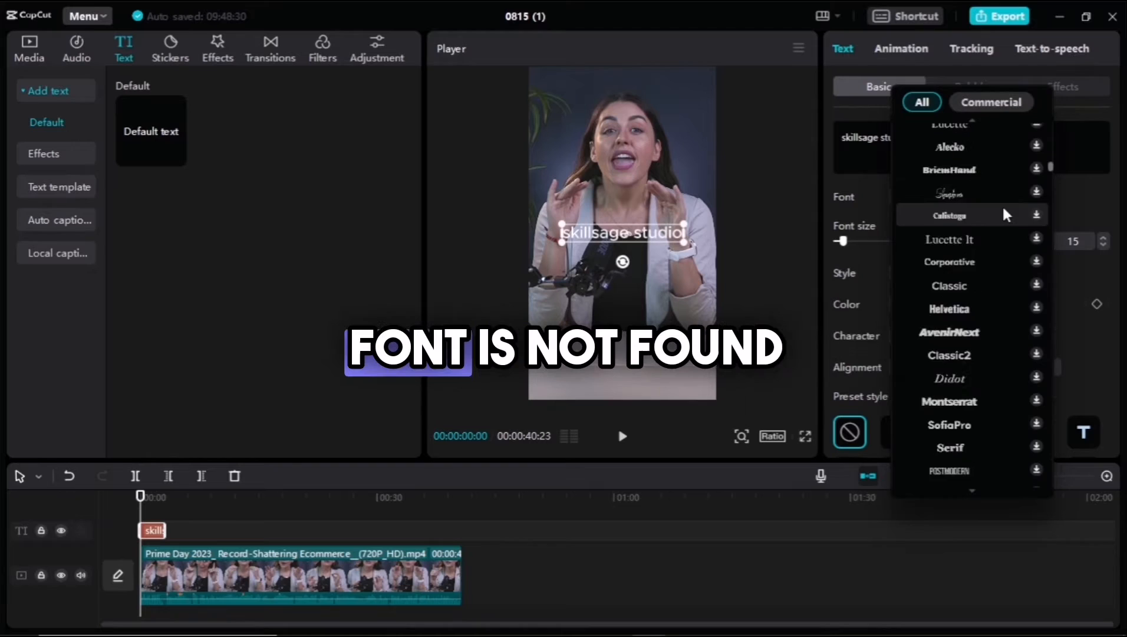
pyautogui.scroll(-3)
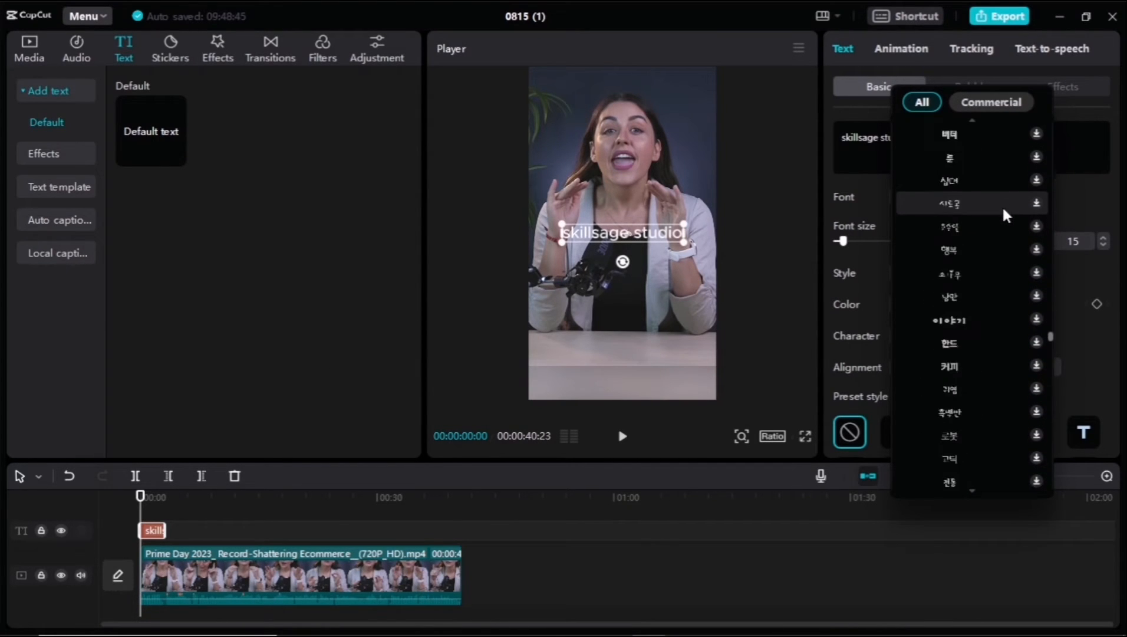
pyautogui.scroll(-3)
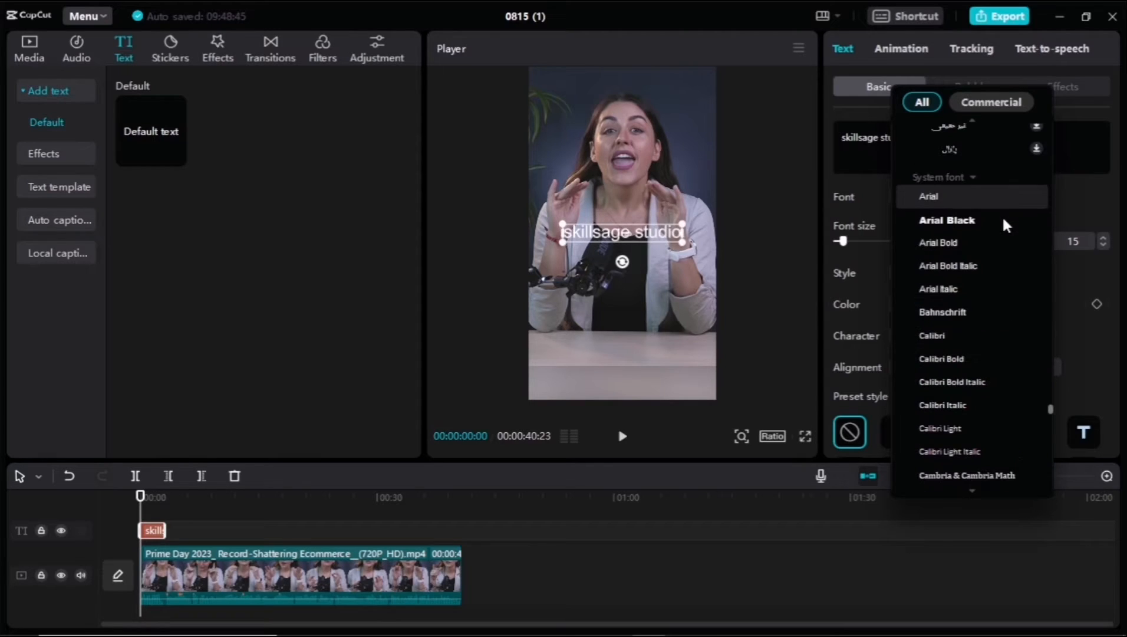
pyautogui.click(948, 266)
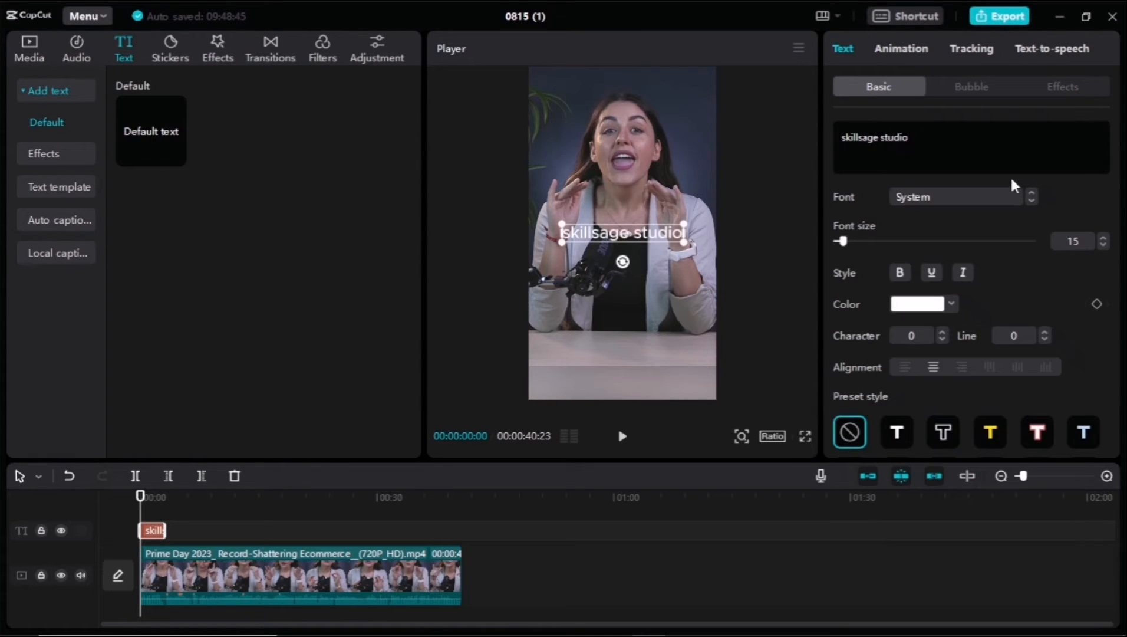
pyautogui.moveTo(1042, 41)
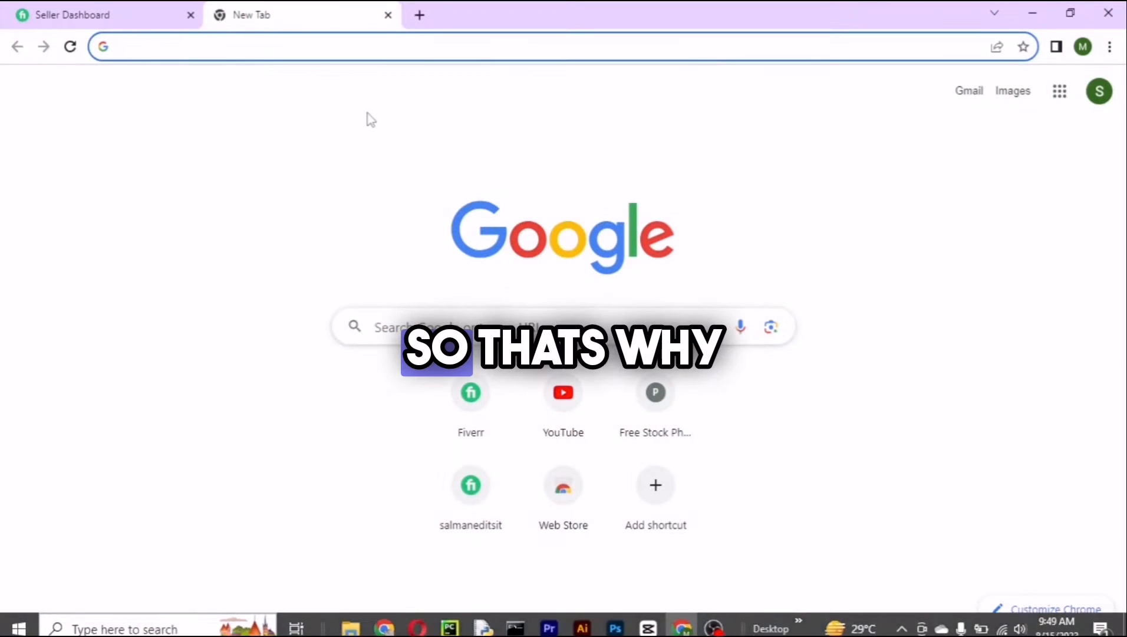
# - Run a Google search for 'the bold download' from the address bar
pyautogui.write('t')
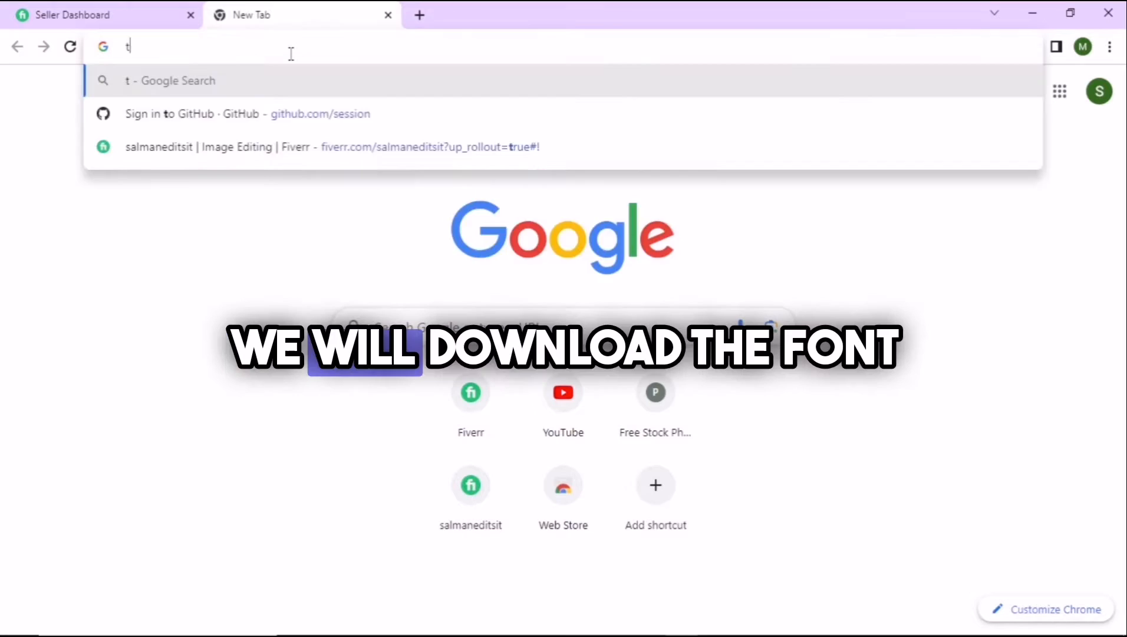
pyautogui.write('he bold d')
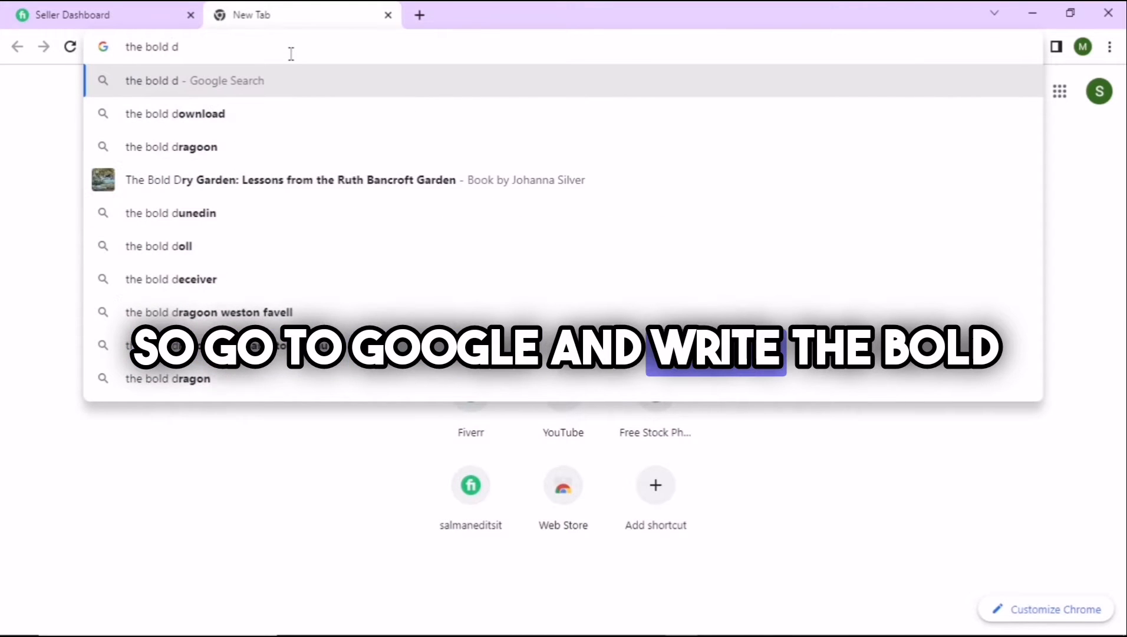
pyautogui.click(174, 113)
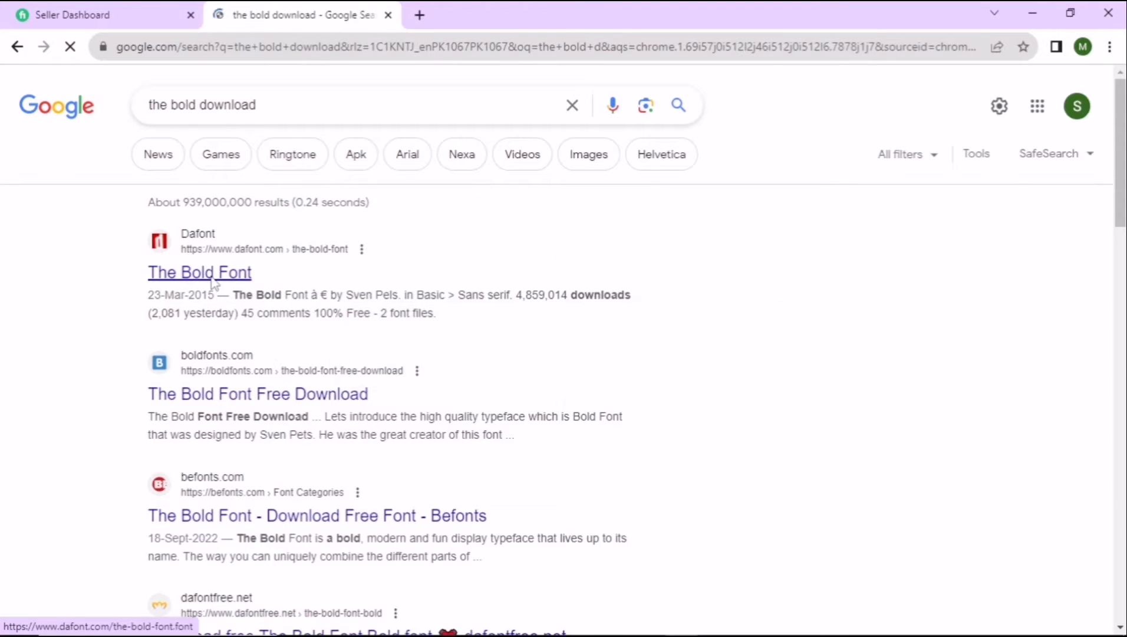
# - Go to Dafont's The Bold Font page and download its font zip
pyautogui.click(199, 272)
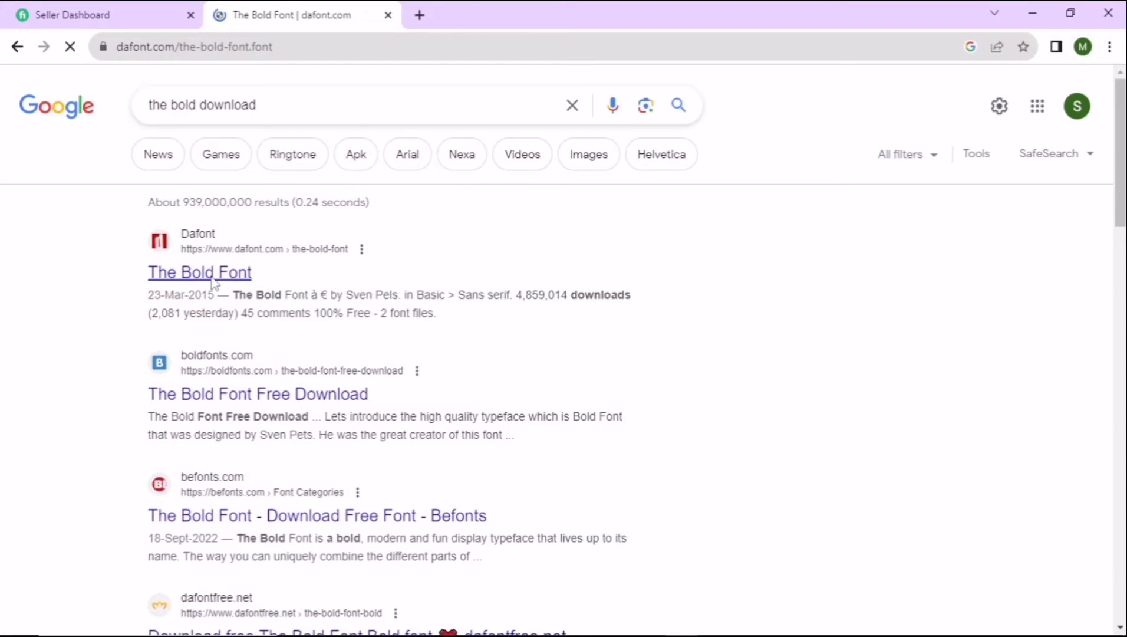
pyautogui.click(199, 273)
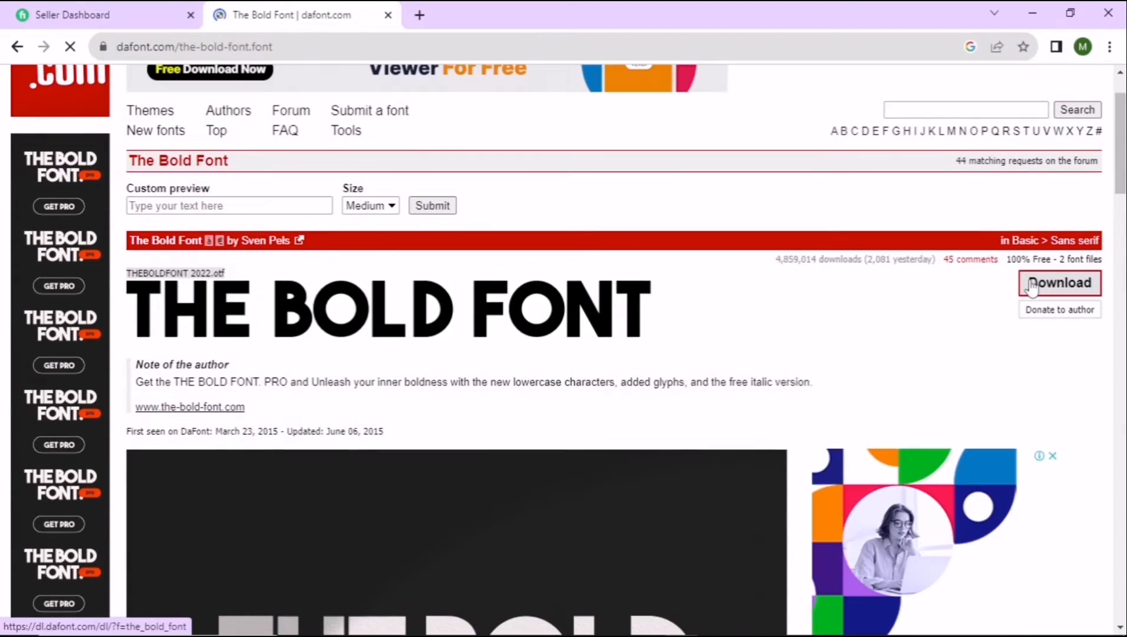
pyautogui.click(1059, 282)
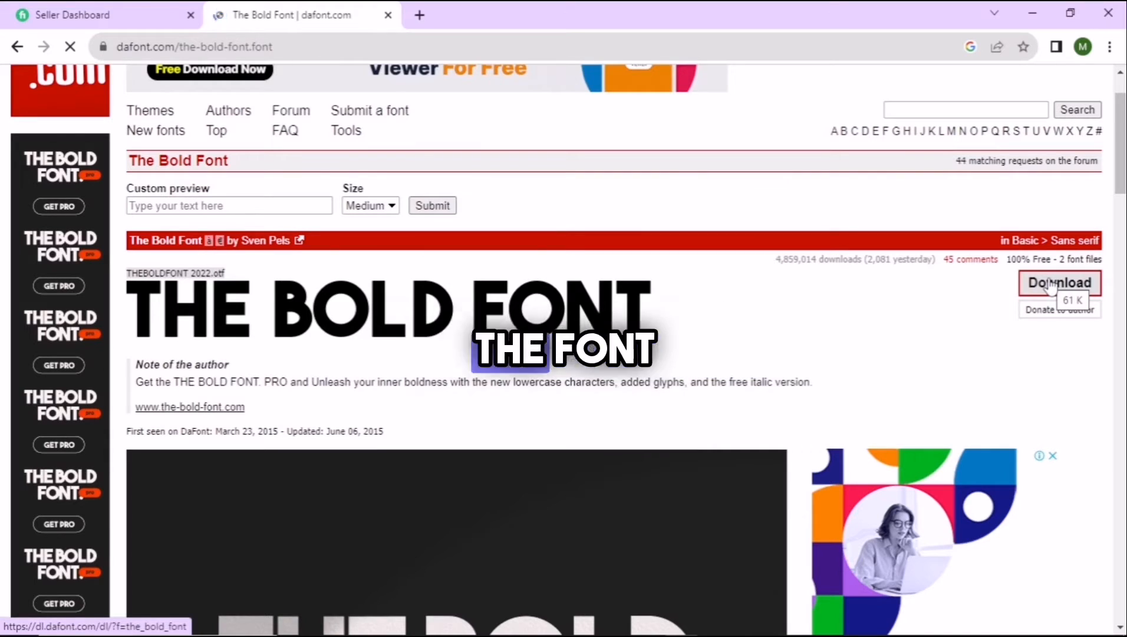
pyautogui.click(1058, 283)
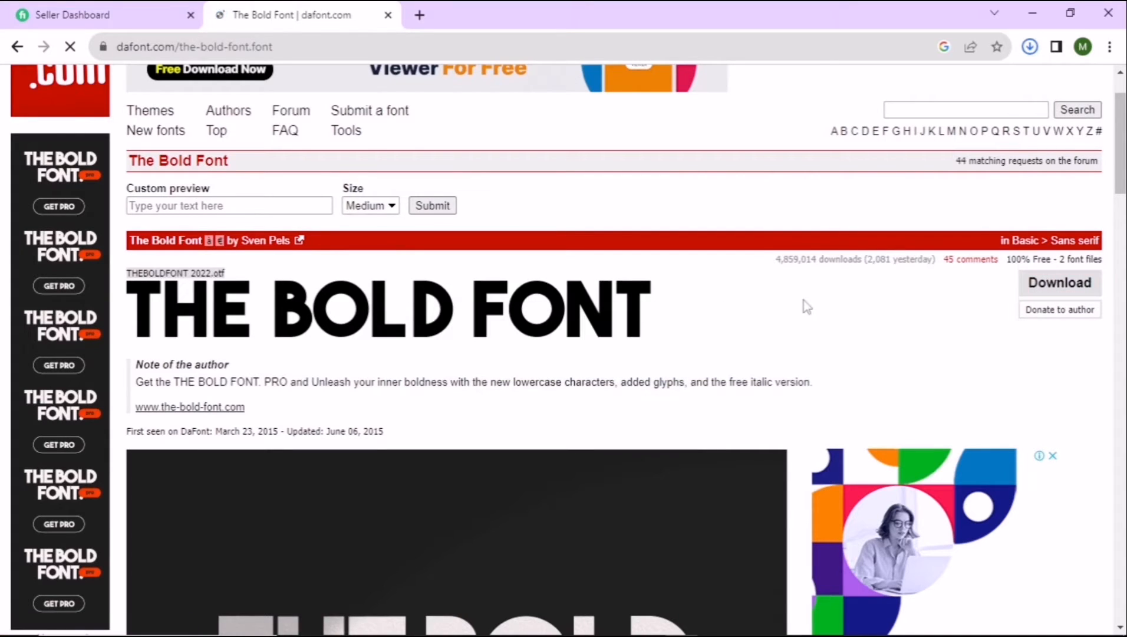
pyautogui.click(1058, 283)
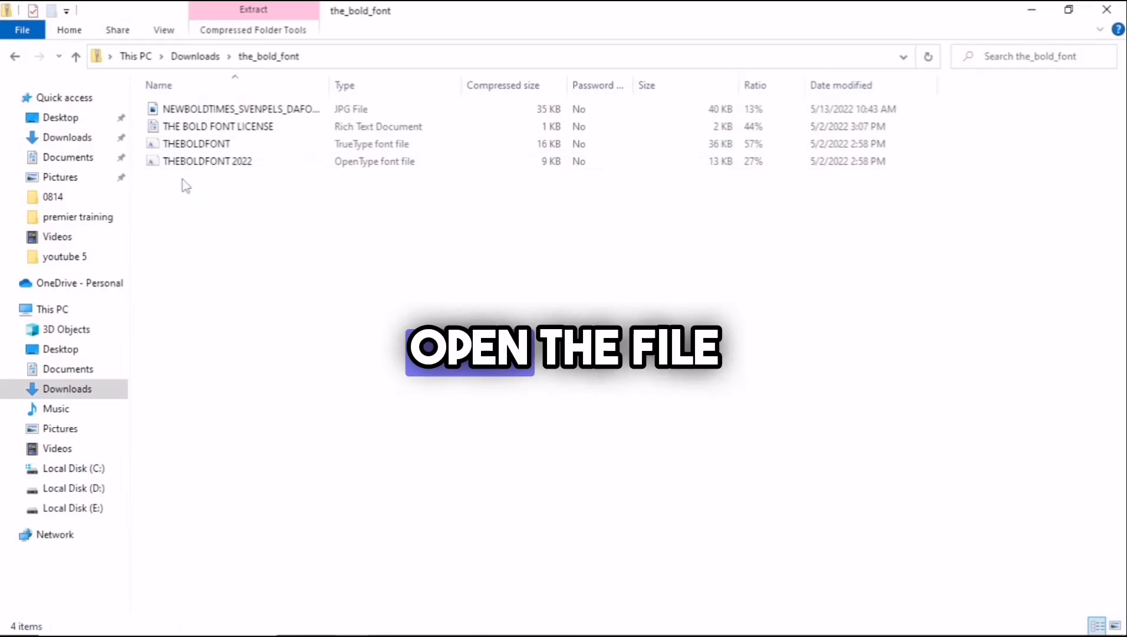
# - Install the THEBOLDFONT font file from the extracted folder and close its preview
pyautogui.click(195, 143)
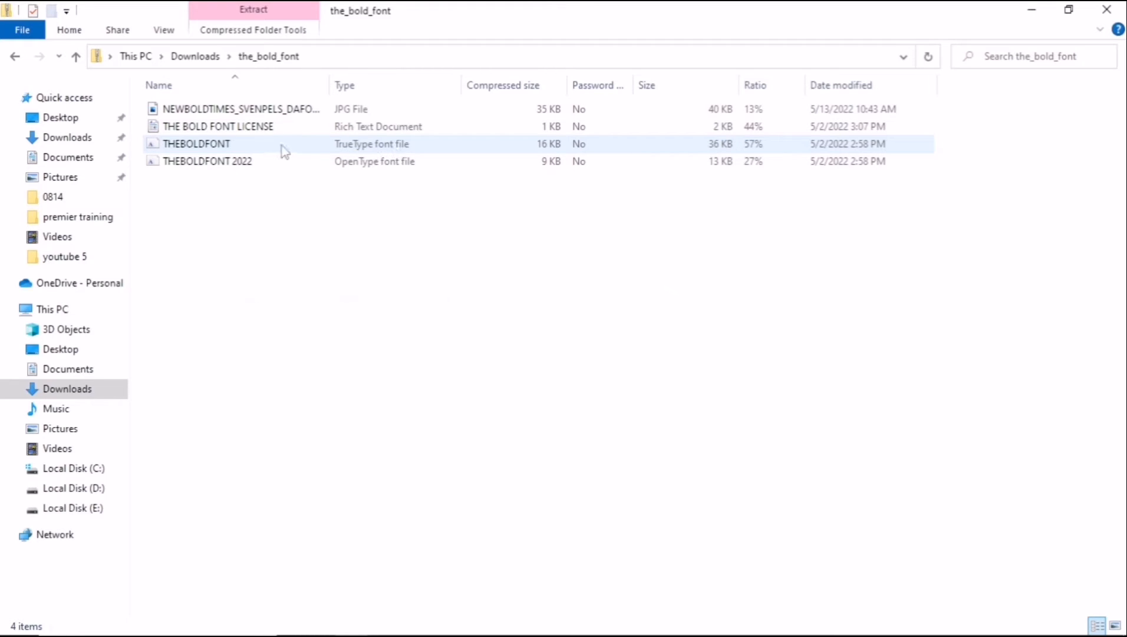
pyautogui.click(195, 142)
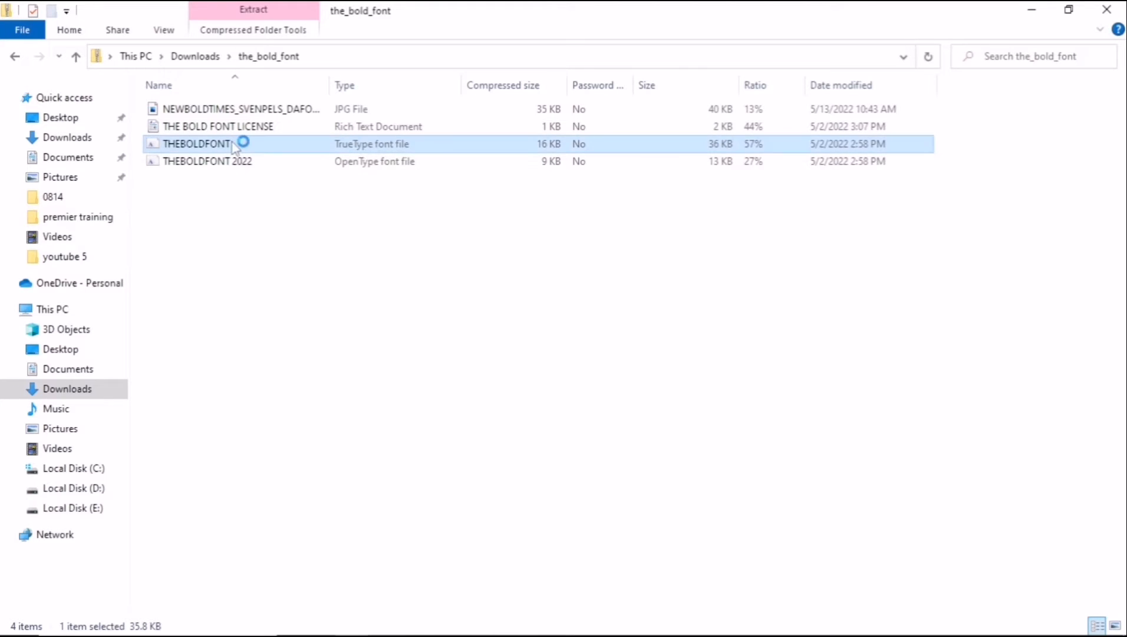
pyautogui.doubleClick(196, 142)
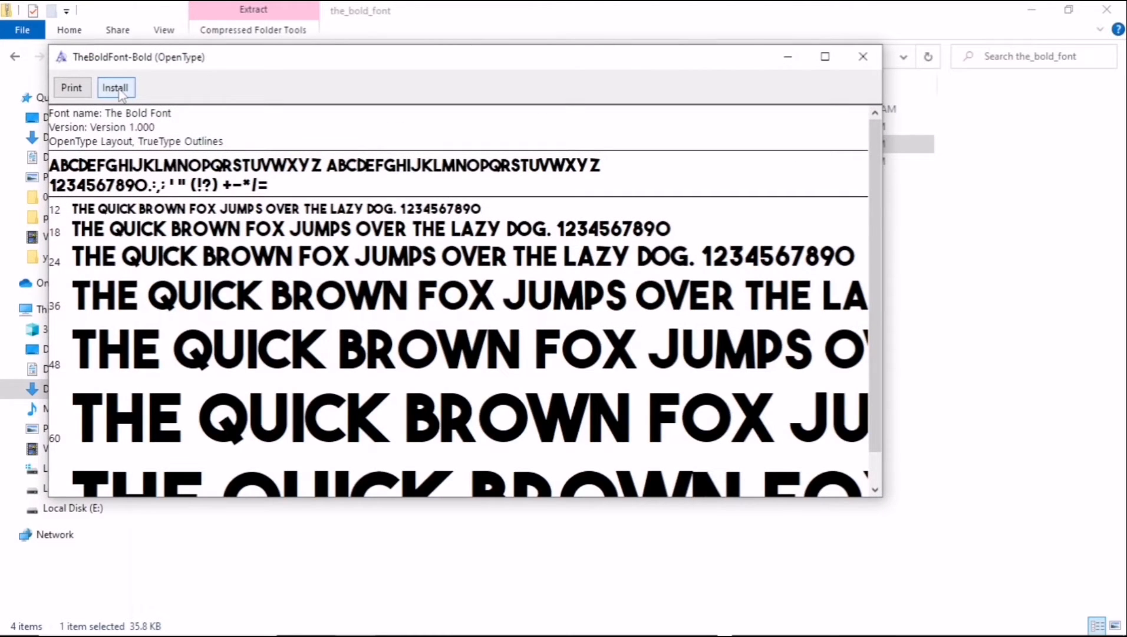
pyautogui.click(115, 87)
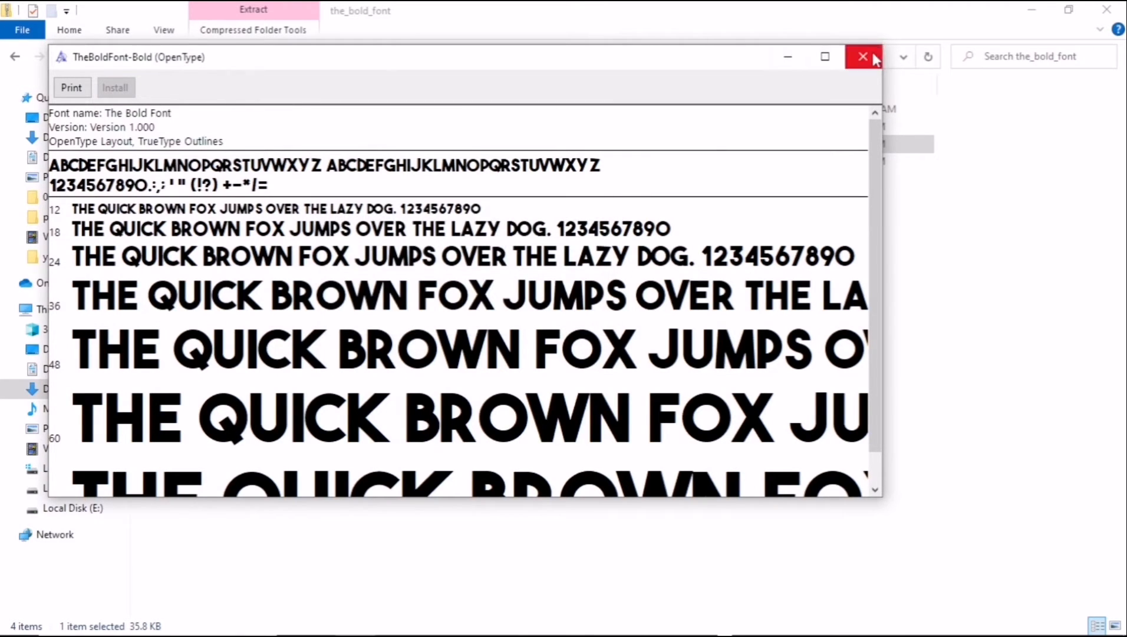
pyautogui.click(863, 56)
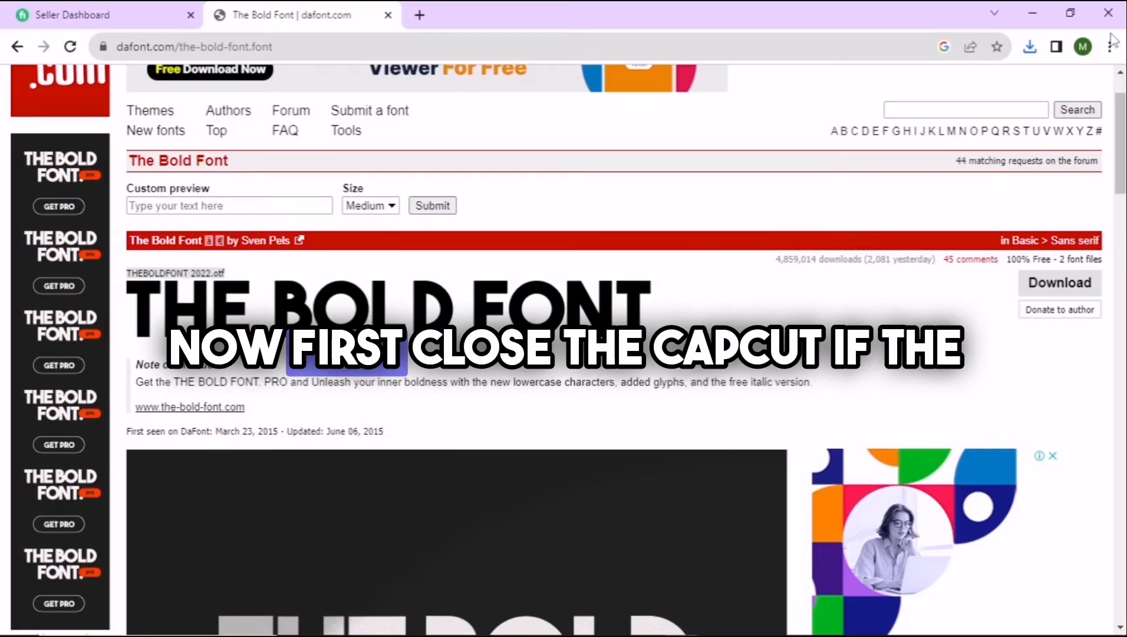
# - Close the browser and quit CapCut so the desktop is showing
pyautogui.click(674, 619)
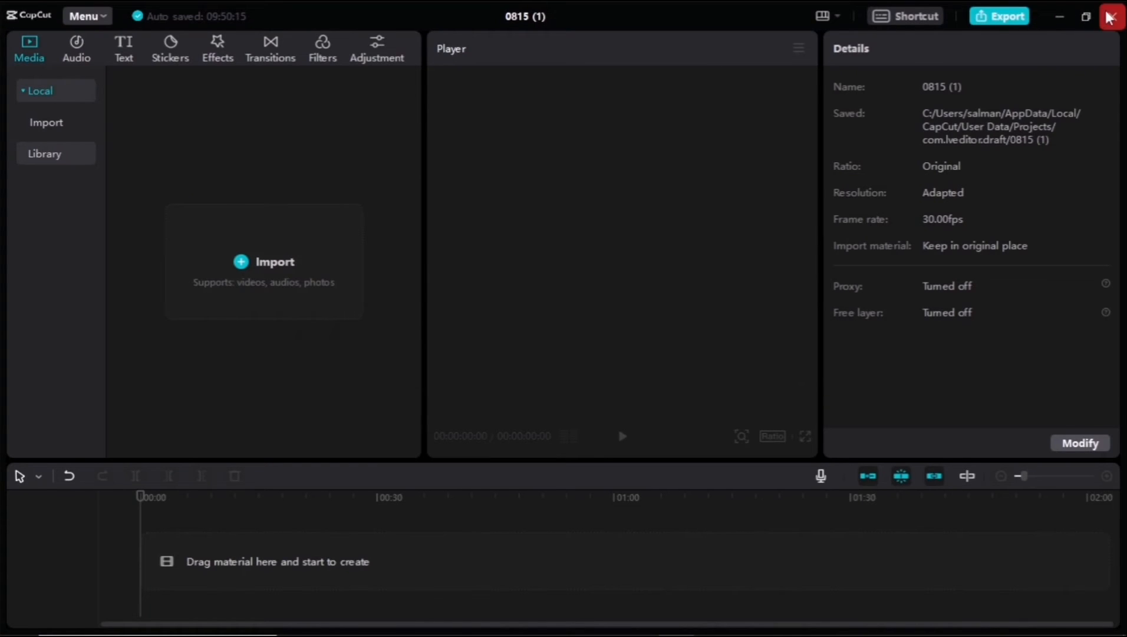
pyautogui.click(1109, 16)
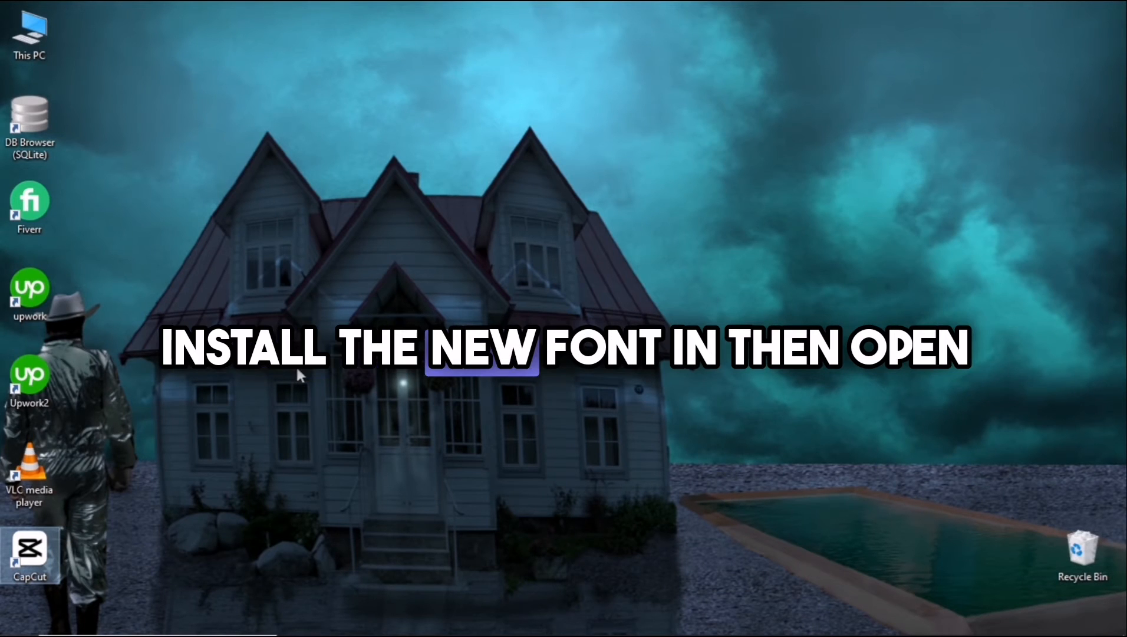
# - Relaunch CapCut, start a new project and bring up the media import picker
pyautogui.doubleClick(29, 549)
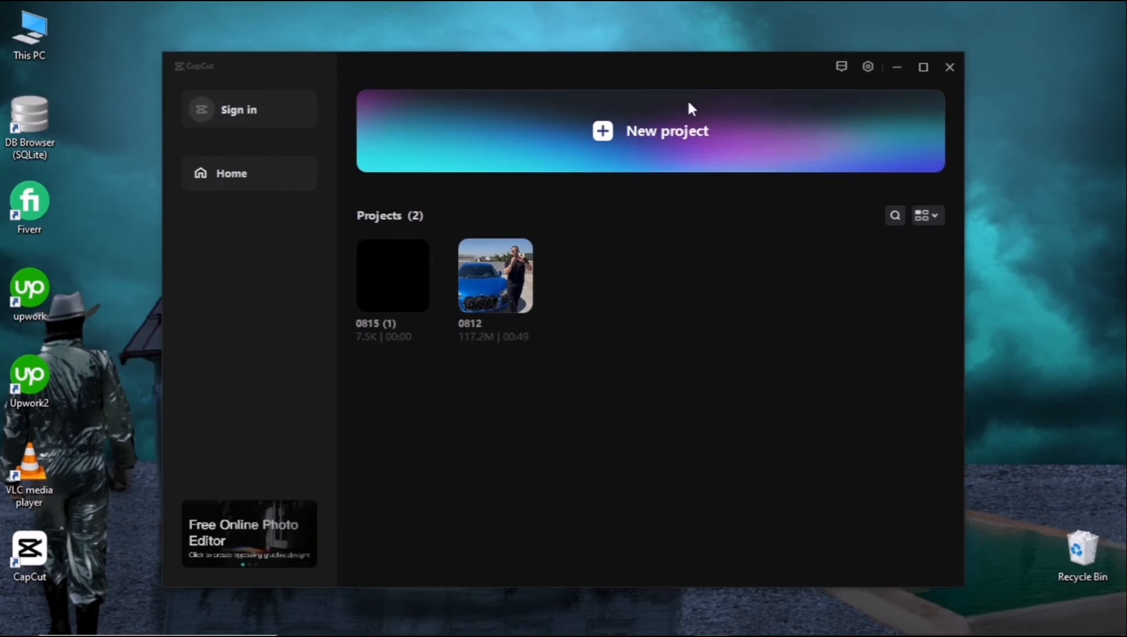
pyautogui.click(949, 67)
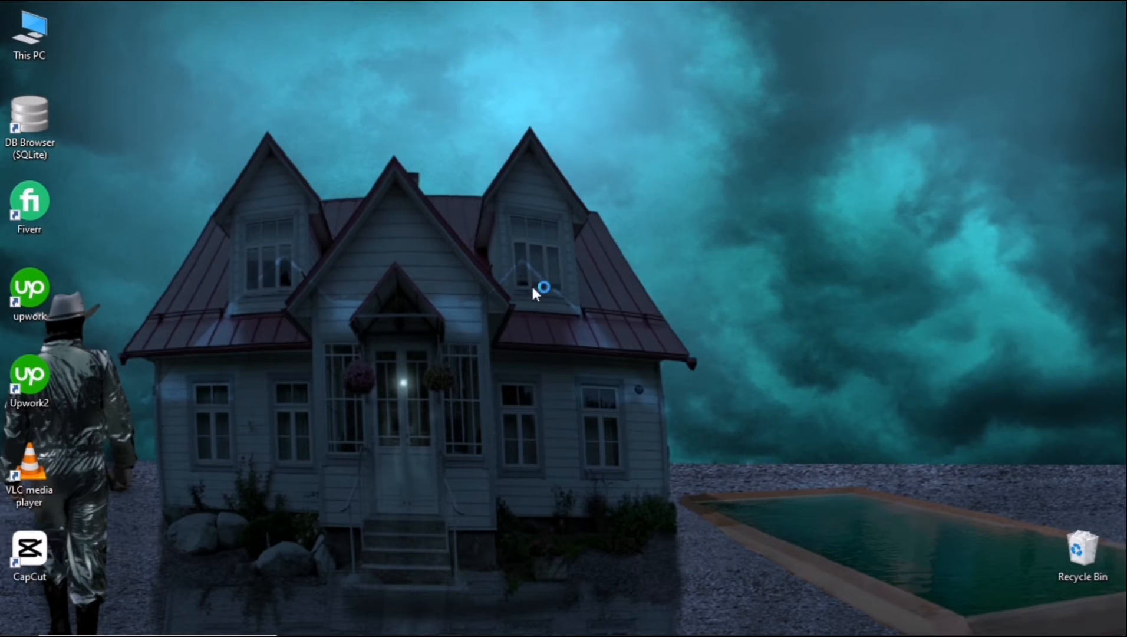
pyautogui.doubleClick(29, 542)
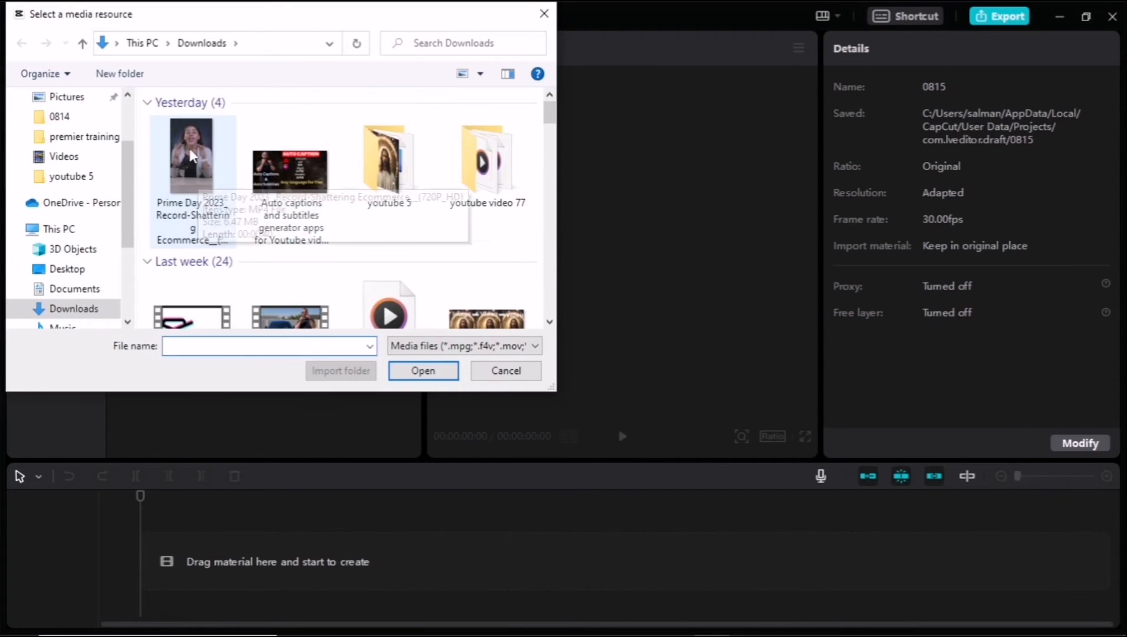
# - Import the Prime Day clip onto the timeline and add a default text layer above it
pyautogui.click(422, 370)
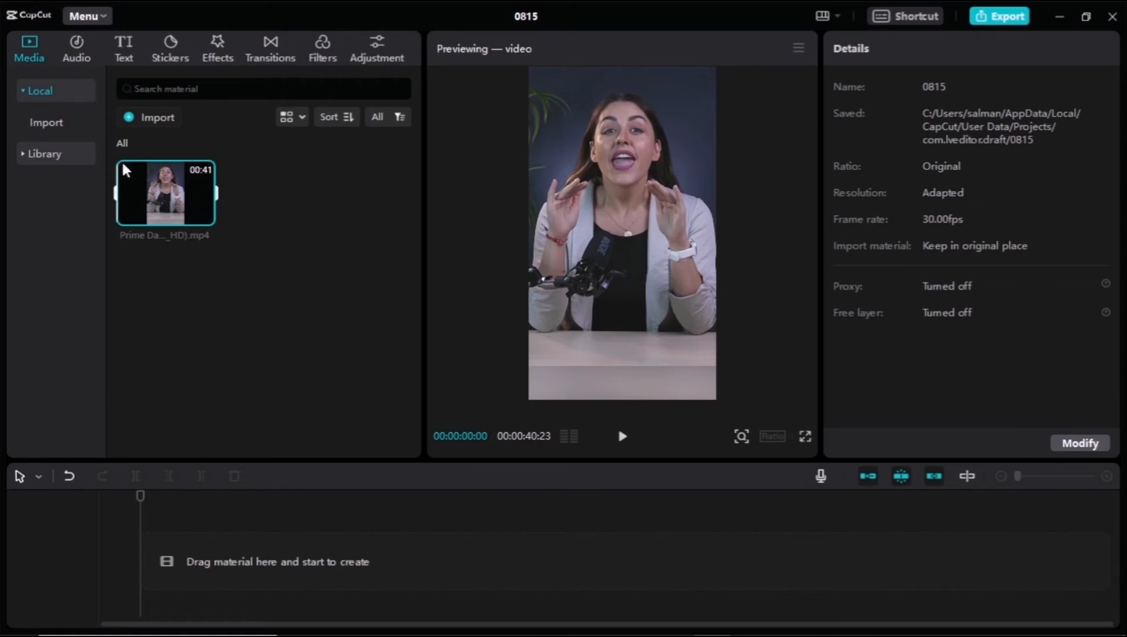
pyautogui.click(123, 48)
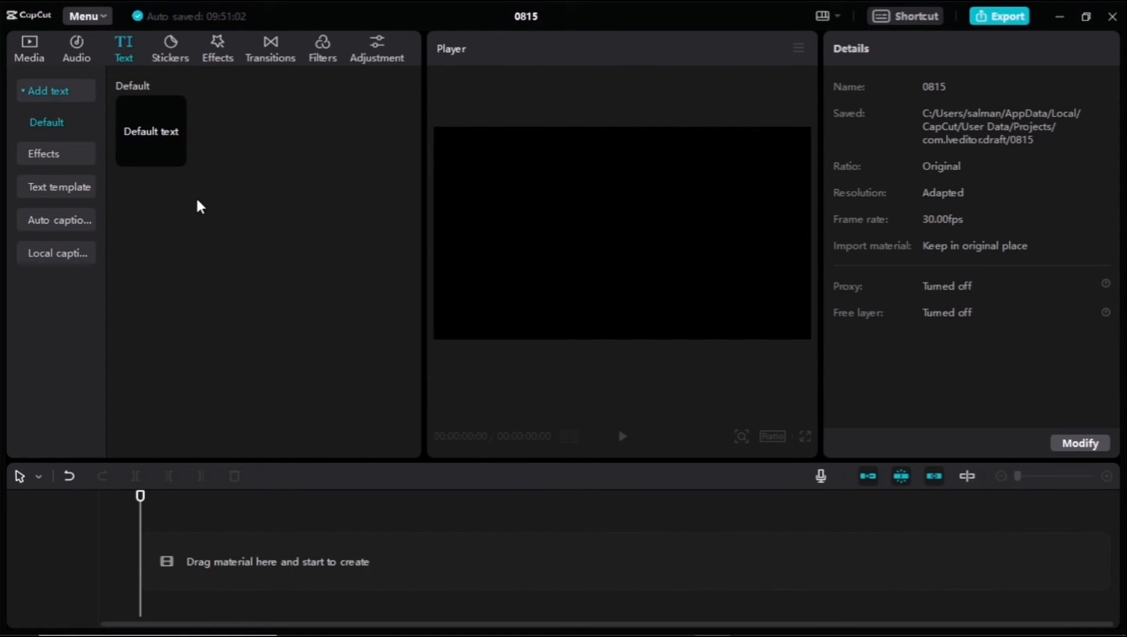
pyautogui.click(28, 48)
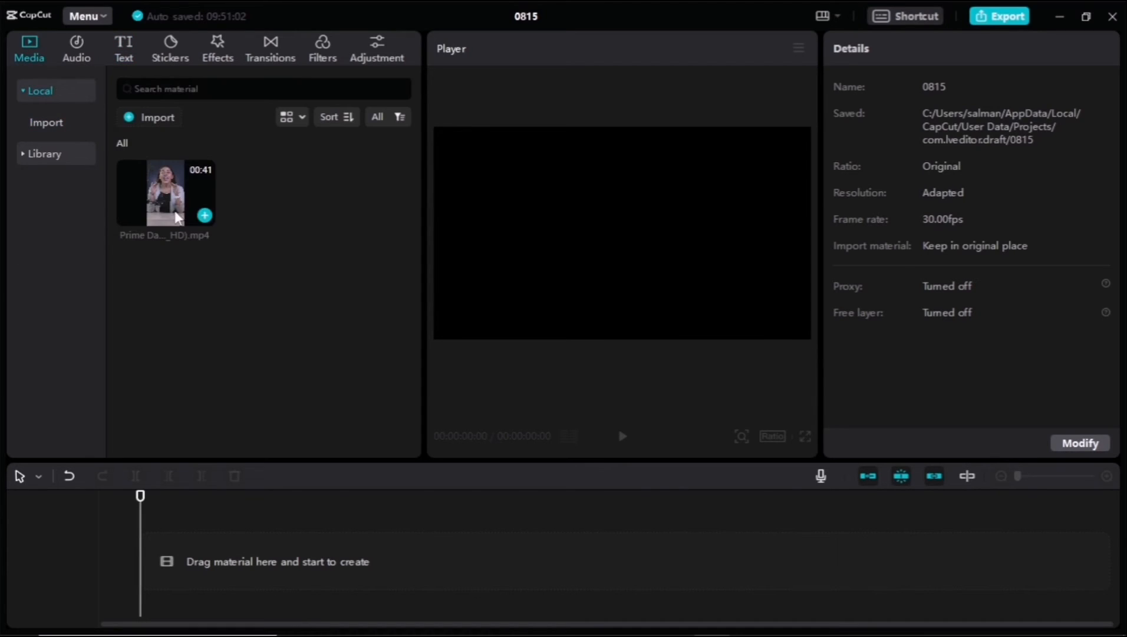
pyautogui.click(206, 216)
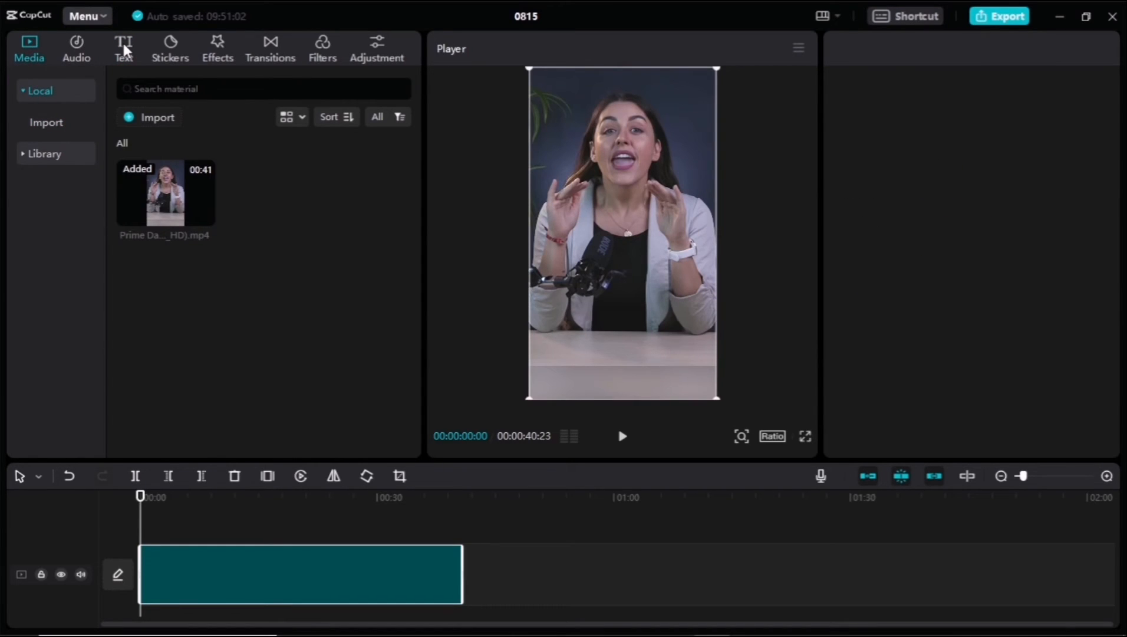
pyautogui.click(122, 48)
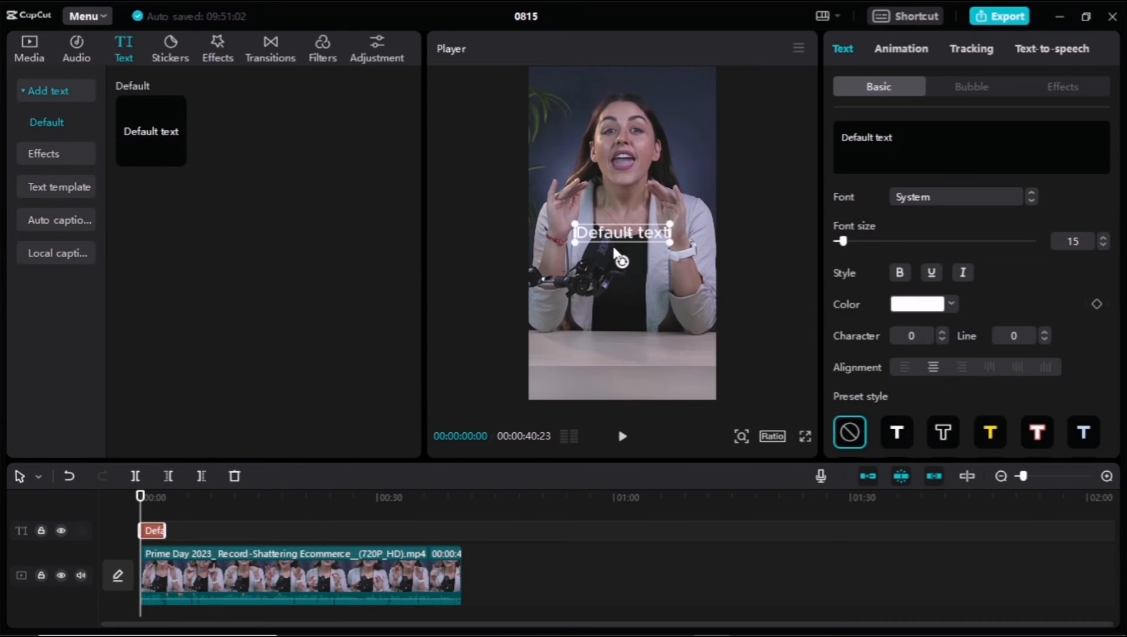
# - Reword the caption to 'welcome to my world' and bring up the font list
pyautogui.write('NOW WRITE SOMETHING FOR CHECKING')
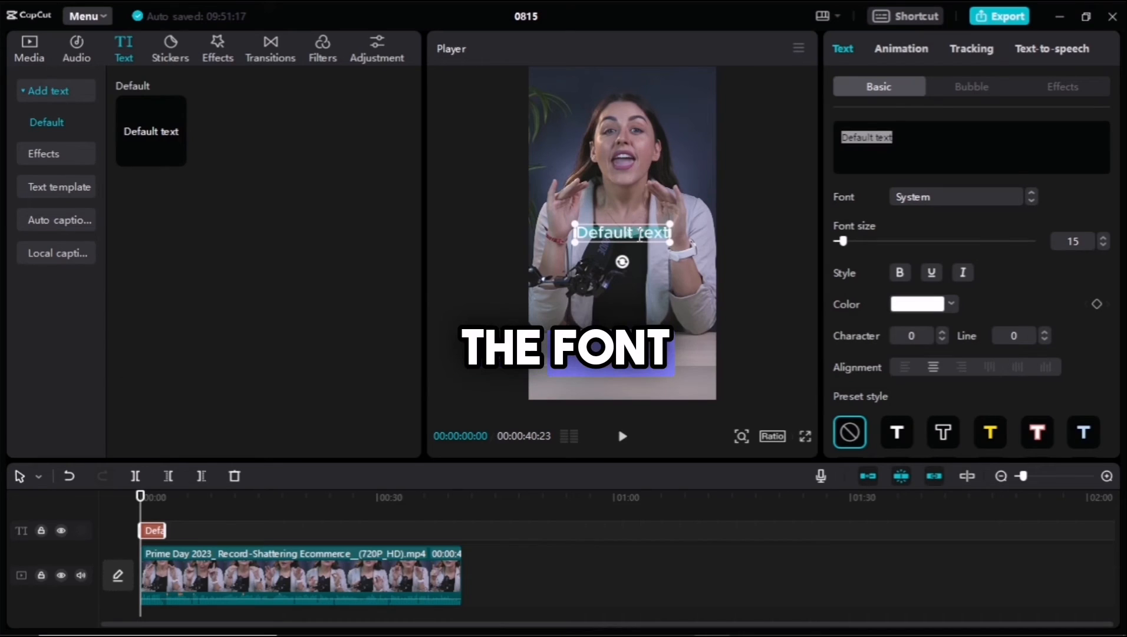
pyautogui.write('welcome to my w')
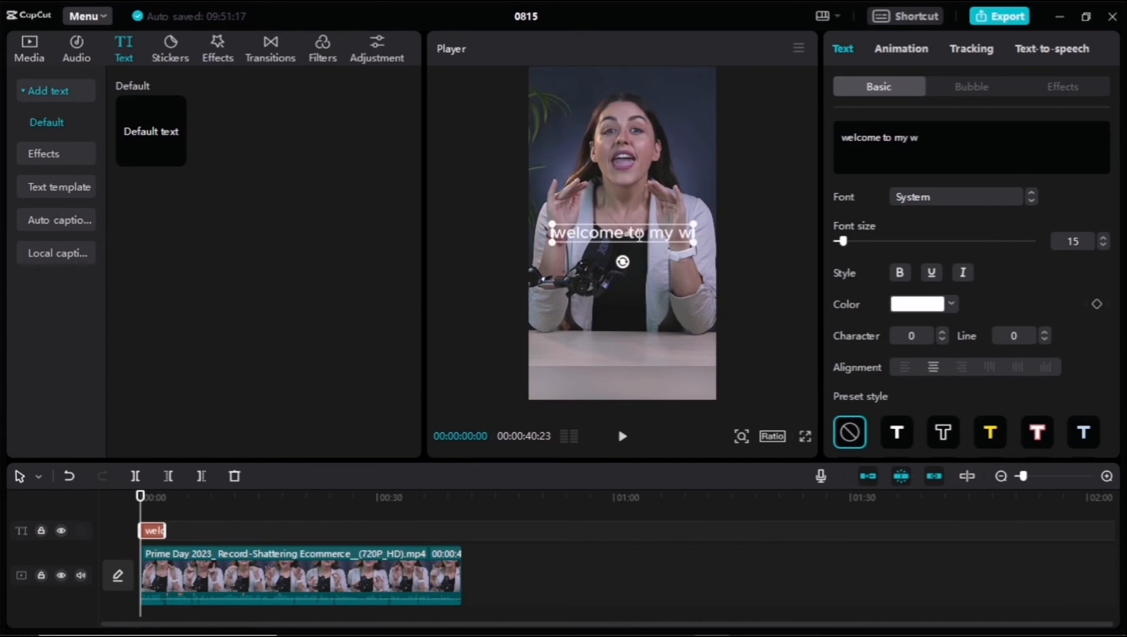
pyautogui.write('orld')
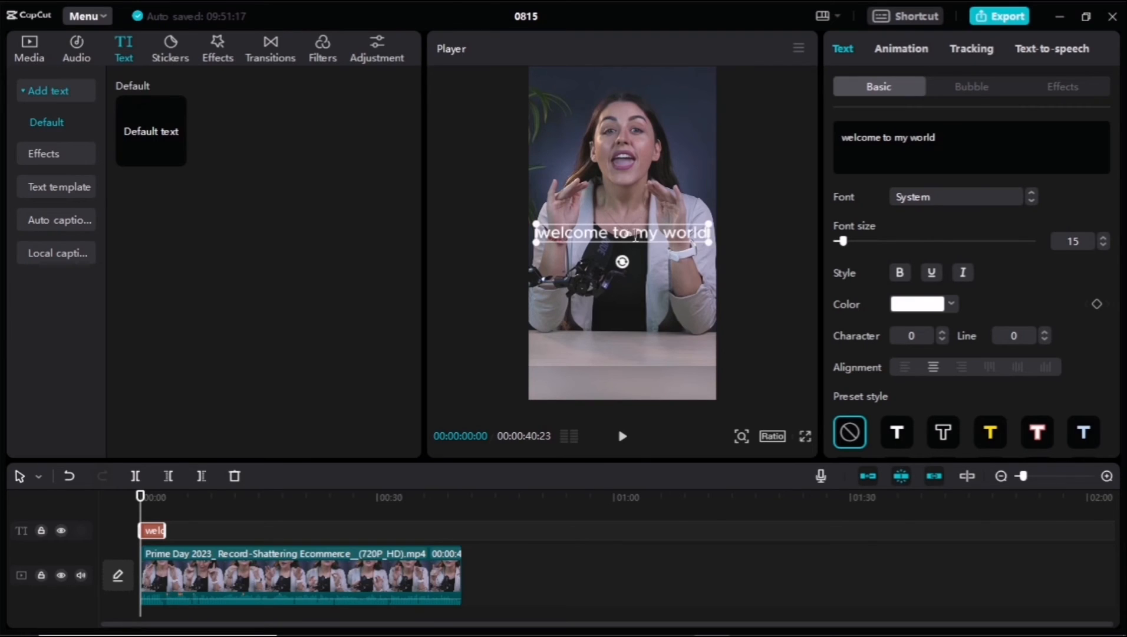
pyautogui.click(956, 195)
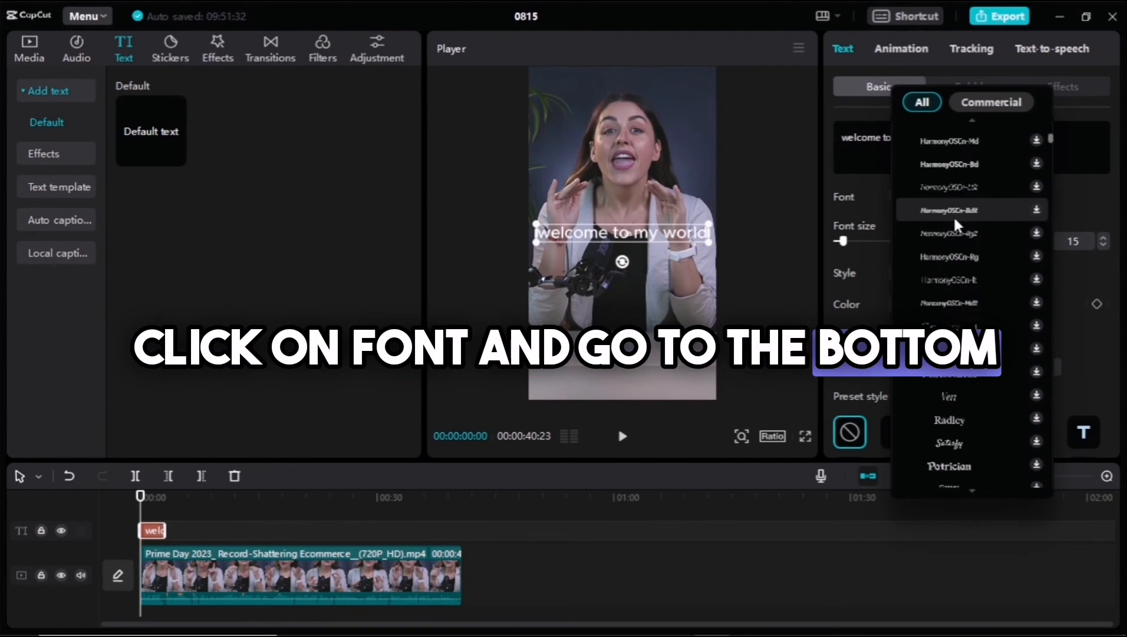
# - Apply THEBOLDFONT from the System fonts to the caption and check it in the preview
pyautogui.scroll(-3)
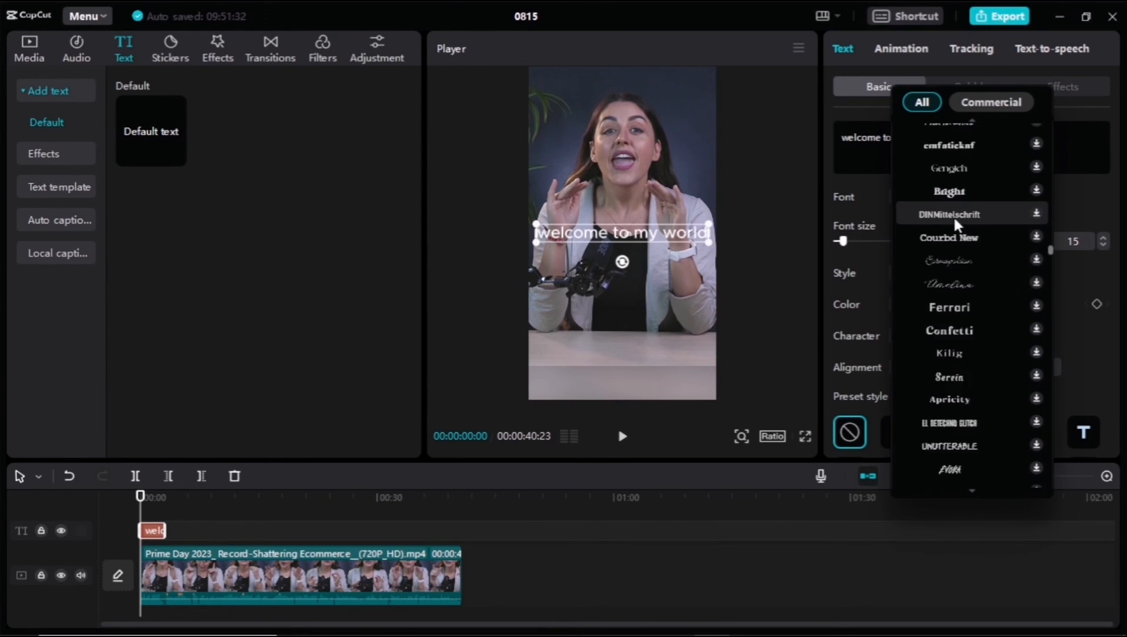
pyautogui.scroll(-3)
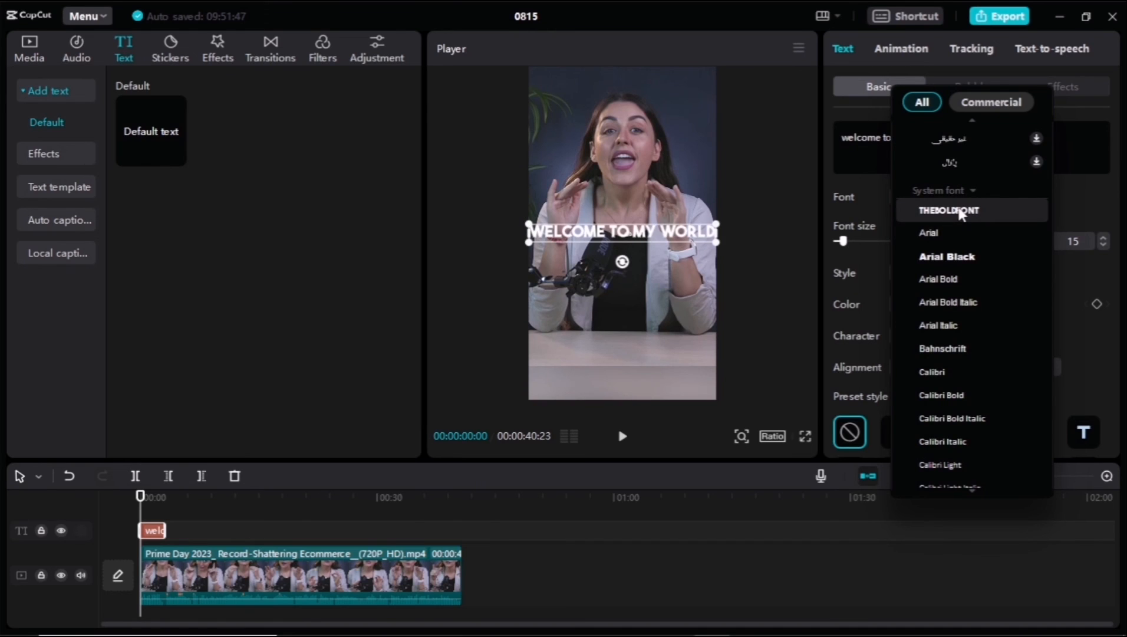
pyautogui.click(948, 209)
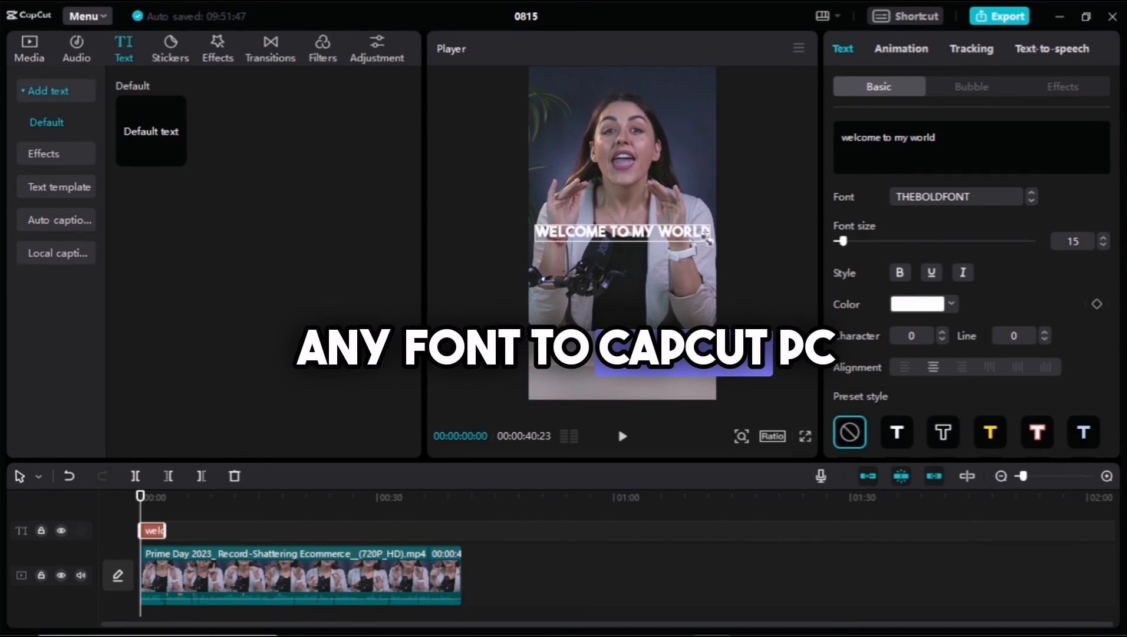
pyautogui.click(621, 233)
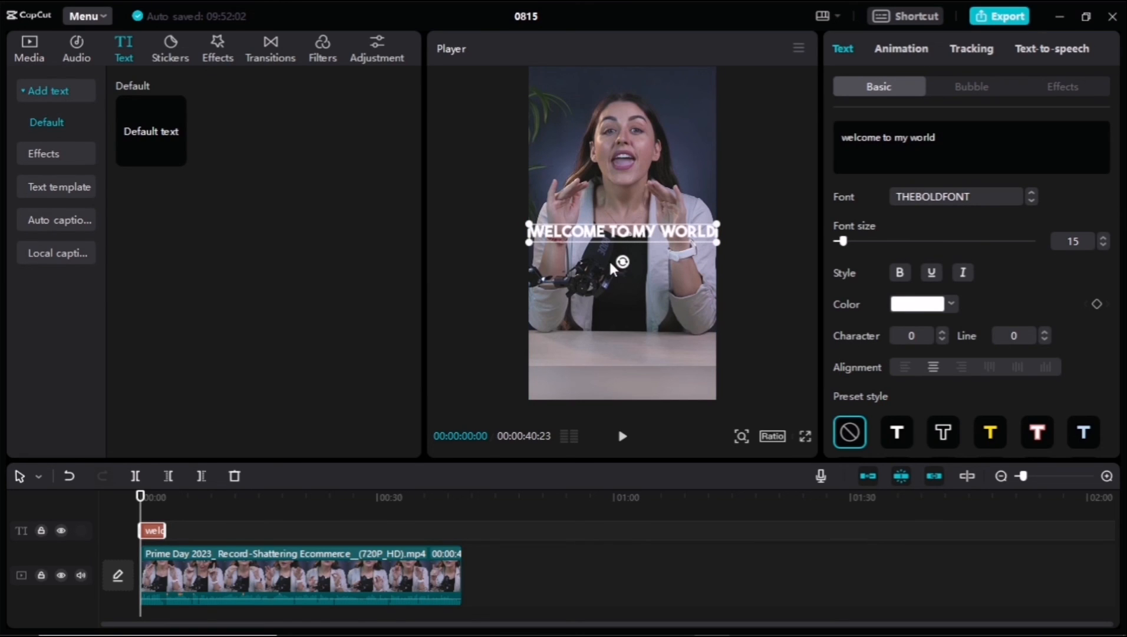